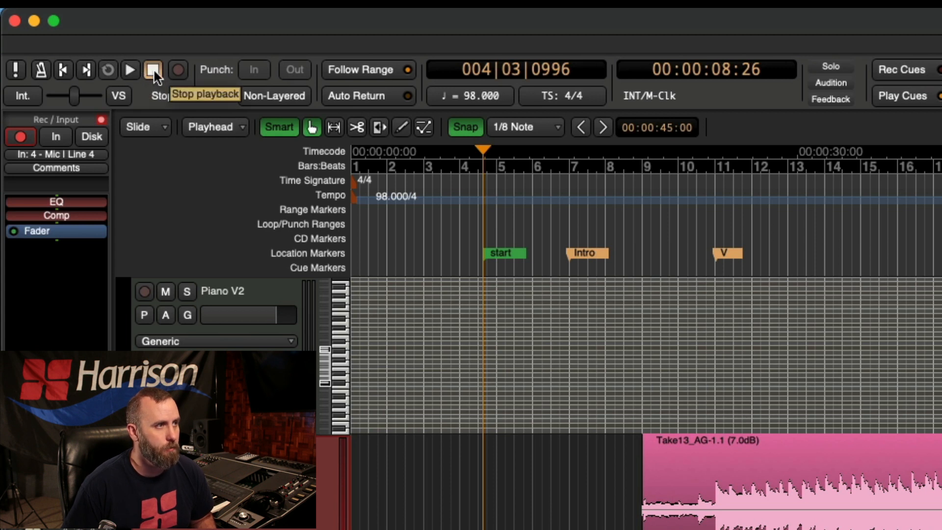
mouse_move(179, 69)
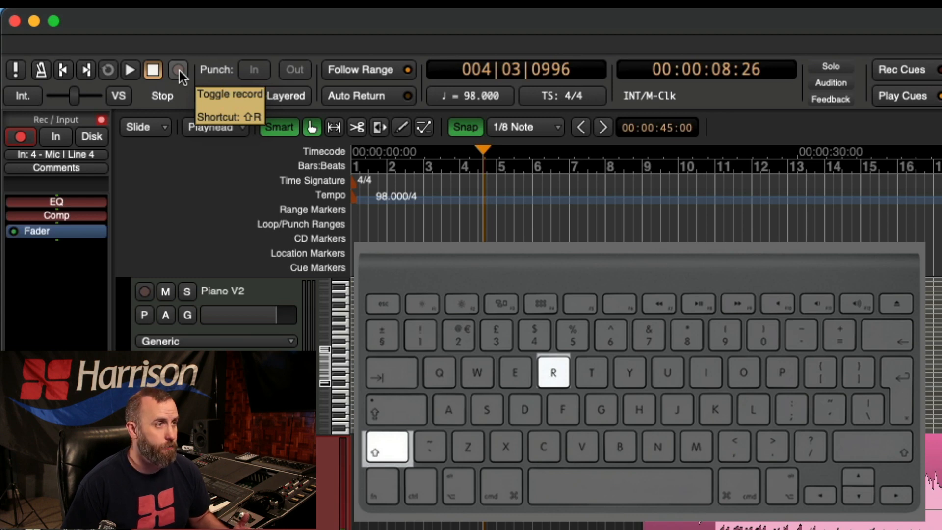
Step: Reposition the playhead at bar 95, past the end of the AG take
left_click(179, 69)
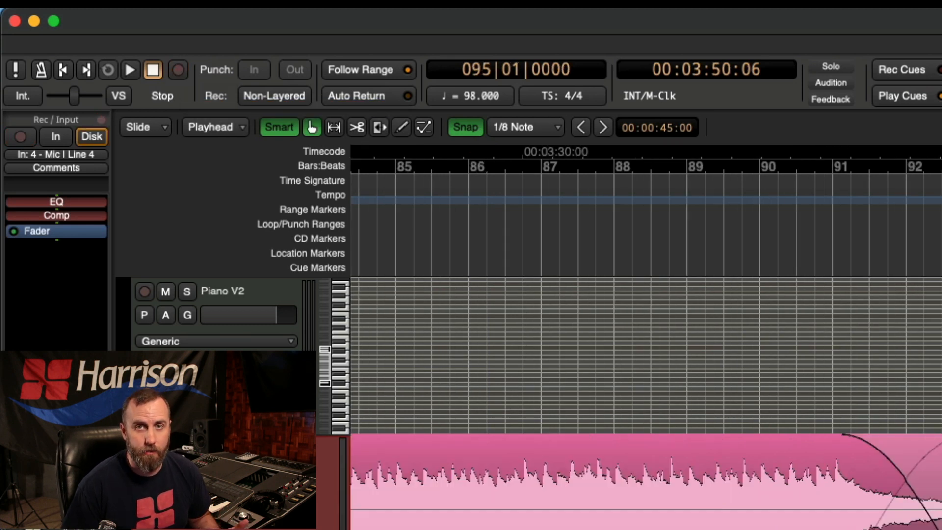
left_click(178, 69)
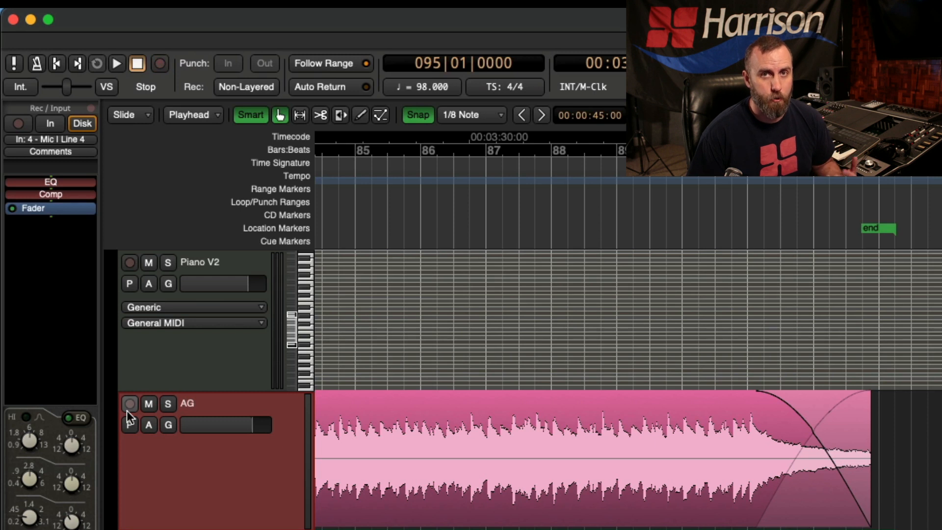
Step: Arm AG and record the short Take22_AG-1.1 from bar 94 to about 97
left_click(130, 403)
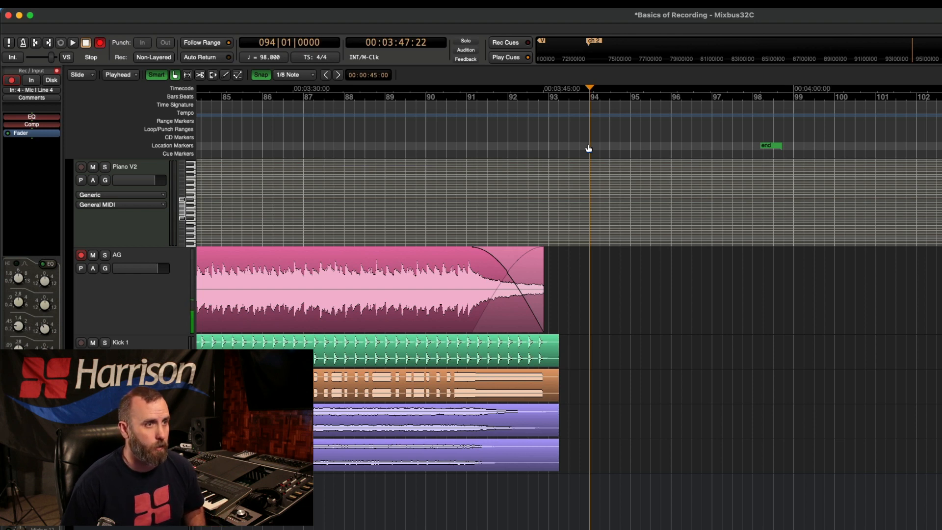
left_click(71, 42)
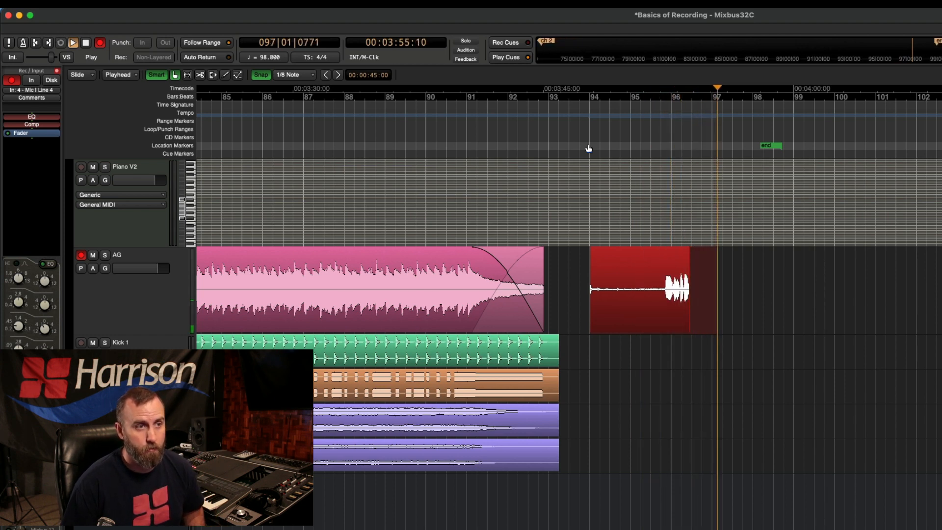
left_click(85, 43)
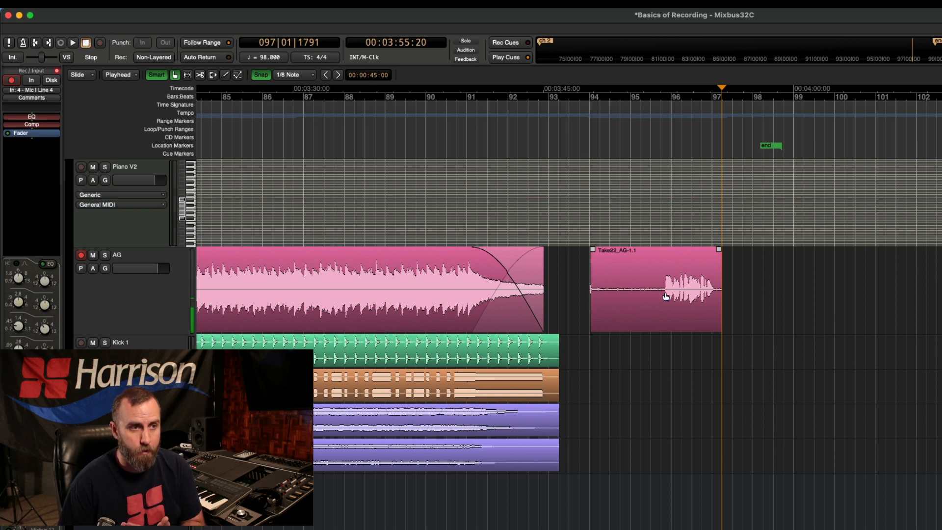
mouse_move(659, 298)
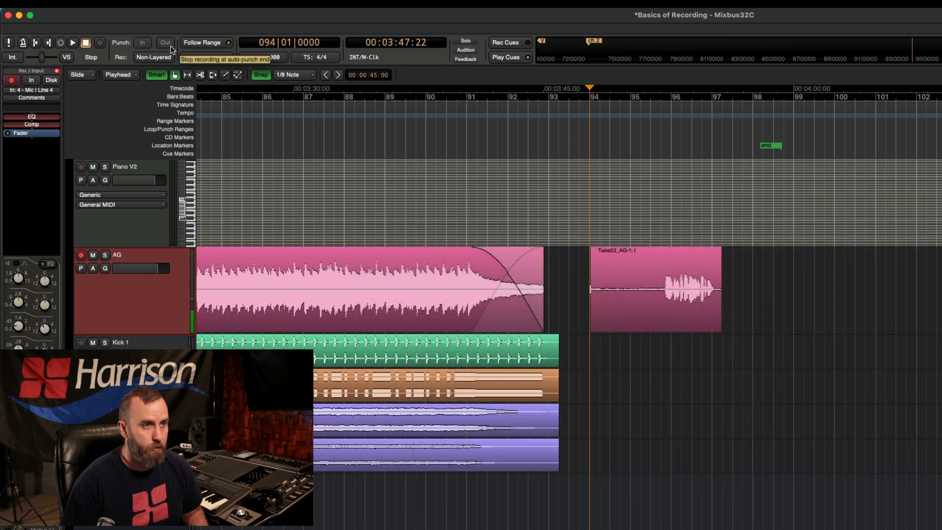
Step: Record Take24_AG-1.1 over the short take, spanning bars 94–98
left_click(71, 43)
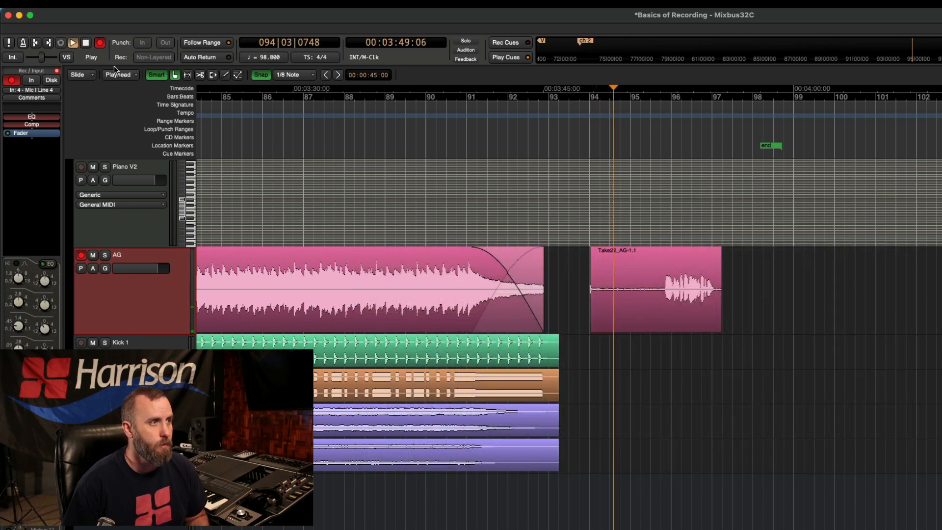
left_click(71, 42)
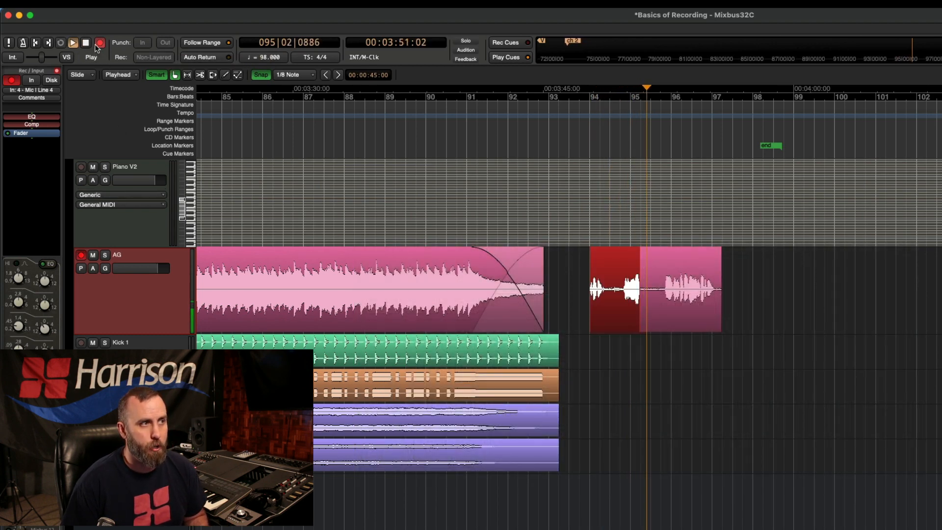
left_click(71, 42)
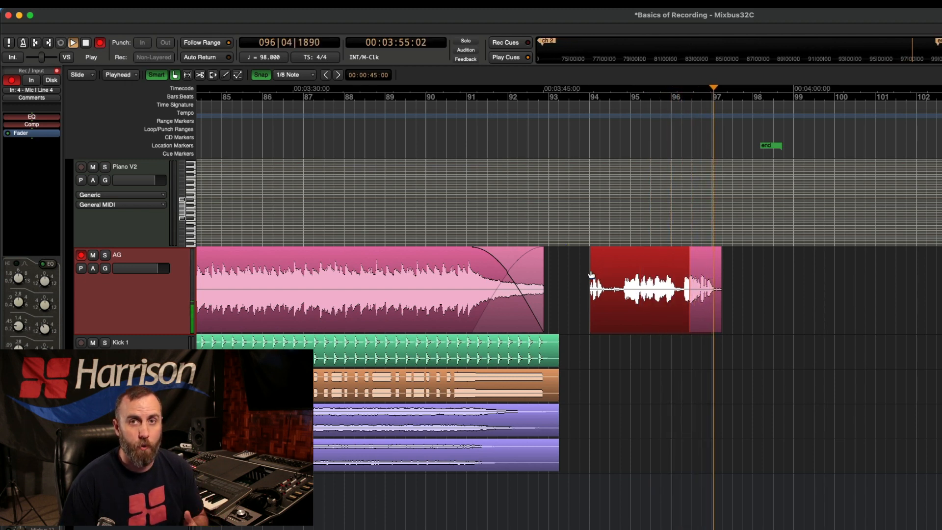
left_click(84, 42)
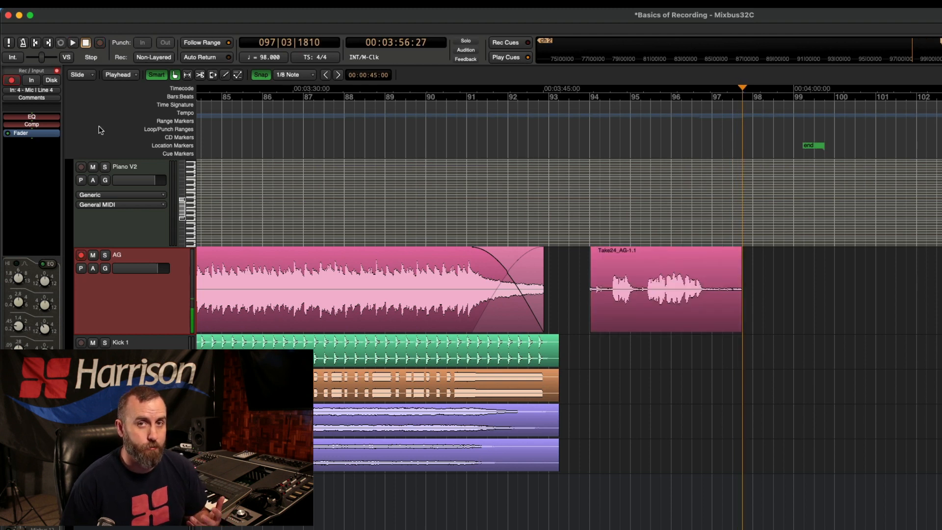
mouse_move(94, 286)
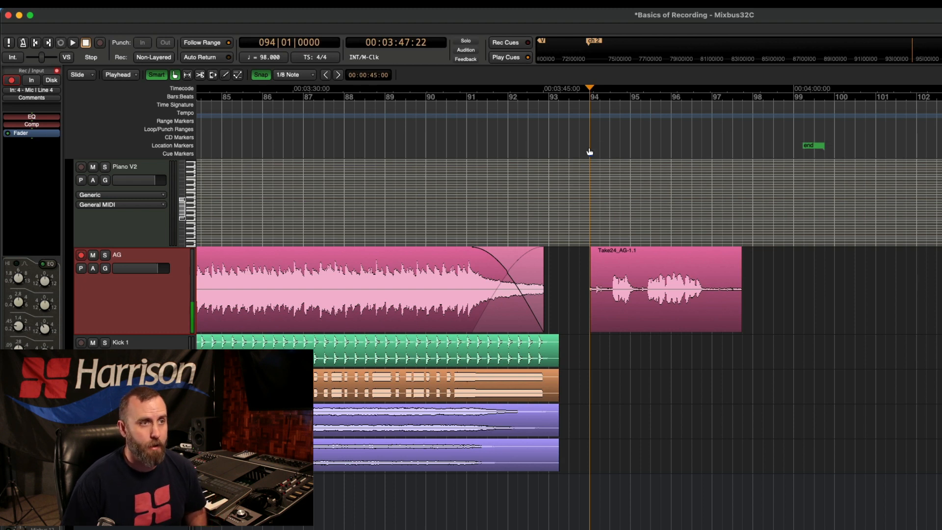
Step: Remove Take24_AG-1.1, leaving the original take ending near bar 93
left_click(71, 43)
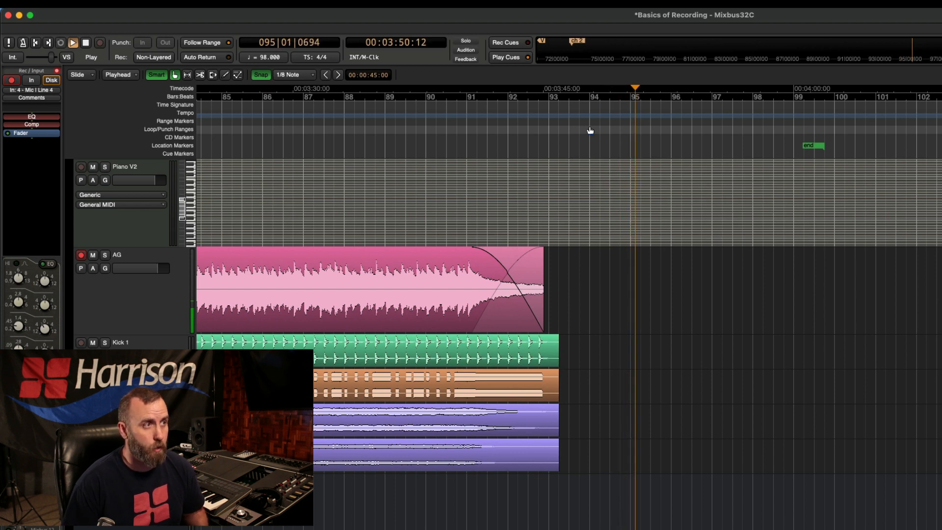
left_click(73, 42)
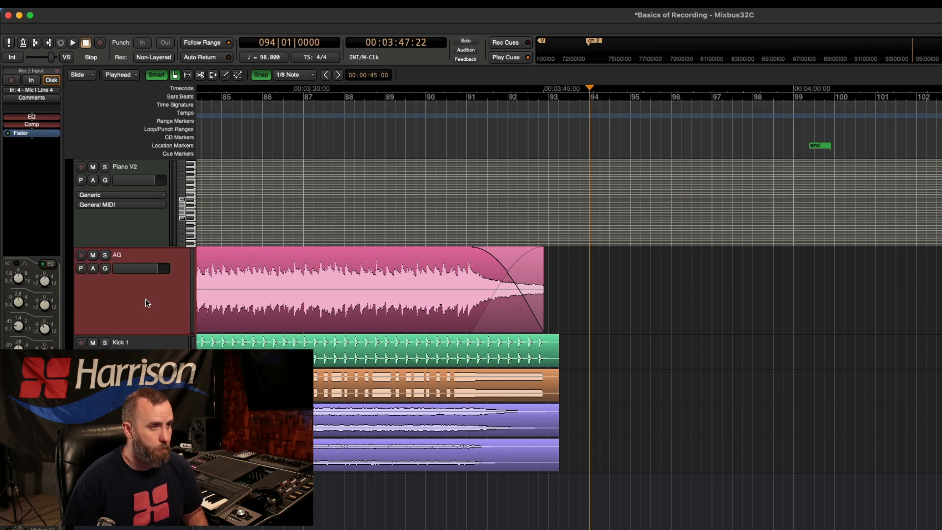
left_click(71, 42)
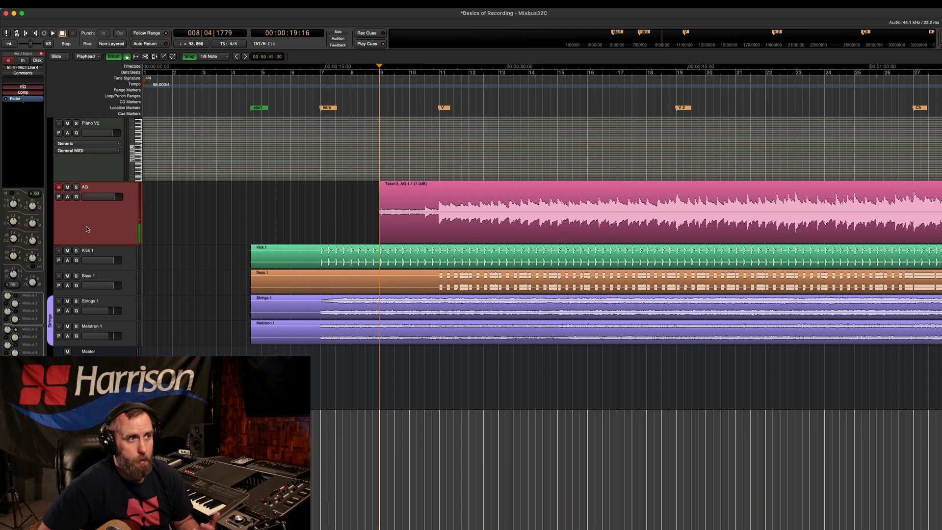
Step: Create a New Playlist for the AG track via its P button
left_click(77, 196)
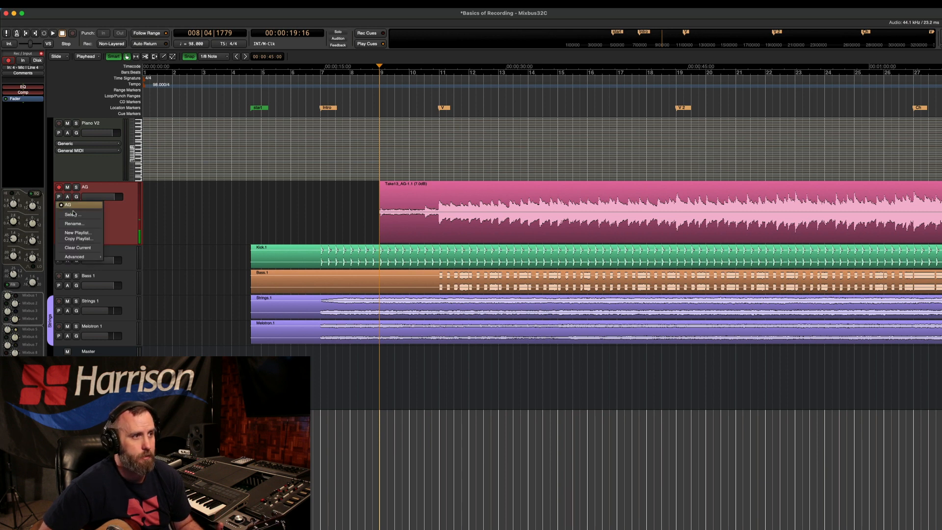
left_click(78, 232)
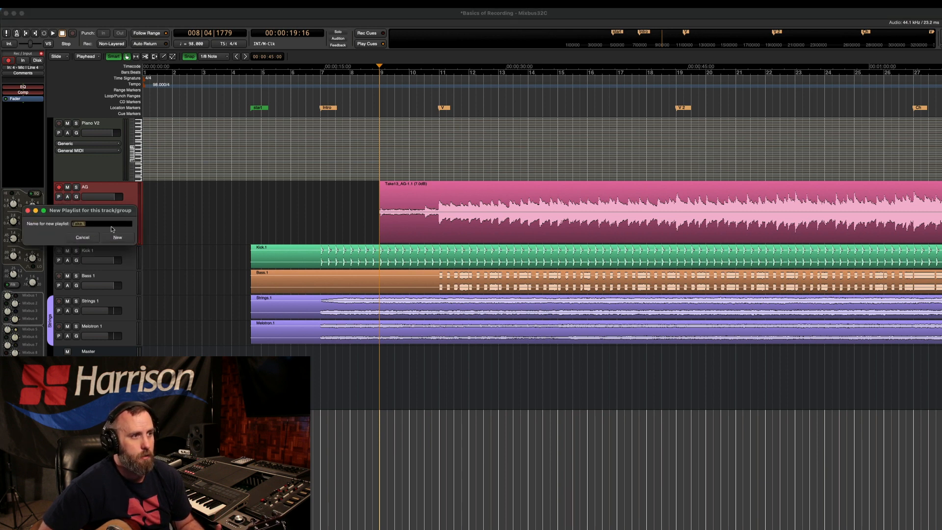
left_click(117, 236)
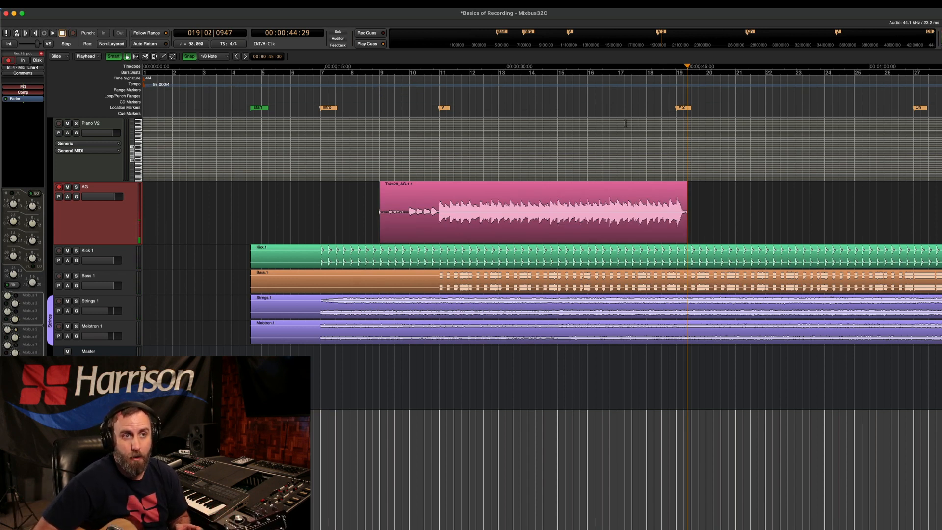
Step: Record Take30_AG-1.1 on the AG lane from bar 15 to about bar 19
left_click(558, 65)
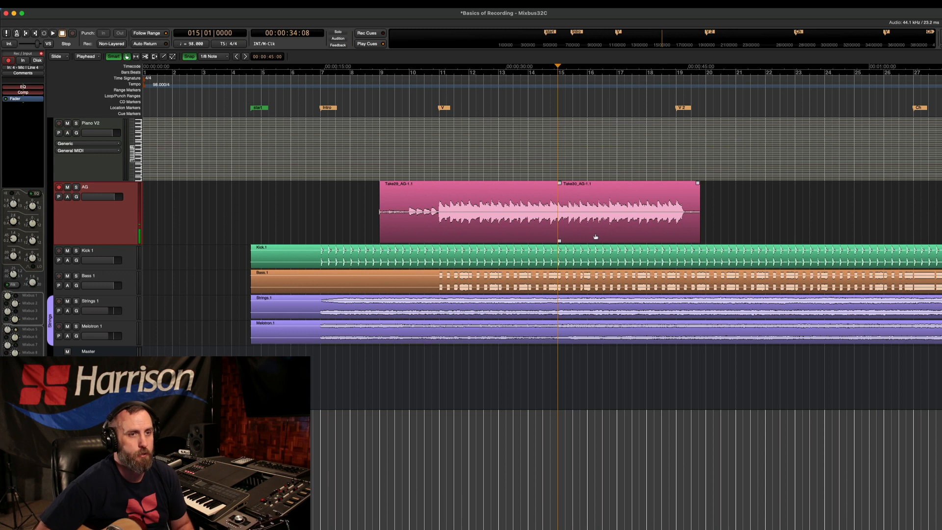
left_click(625, 210)
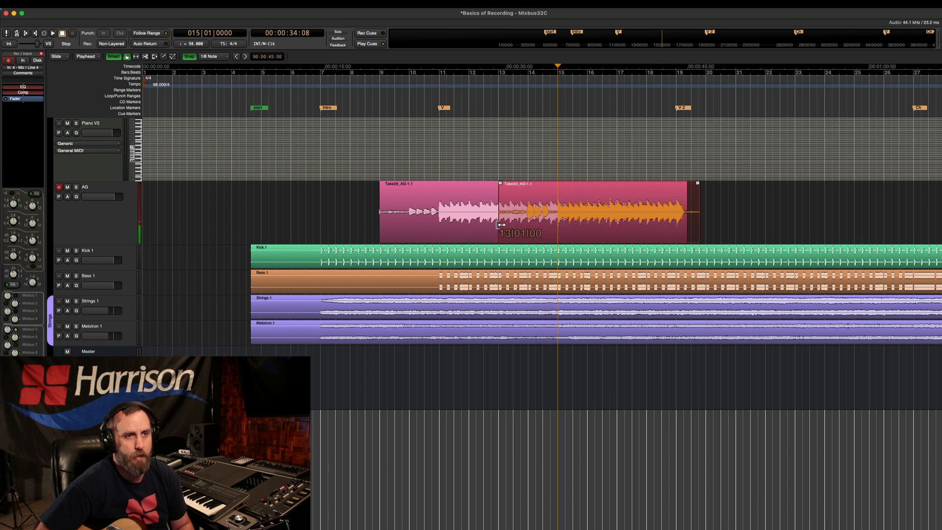
left_click(594, 210)
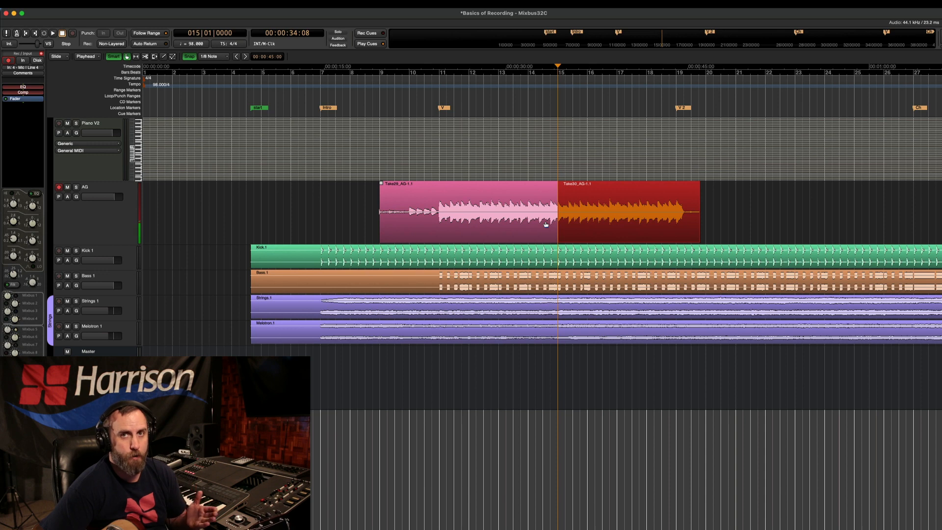
Step: Confirm the Transport preroll at 2 Bars in Preferences
left_click(6, 4)
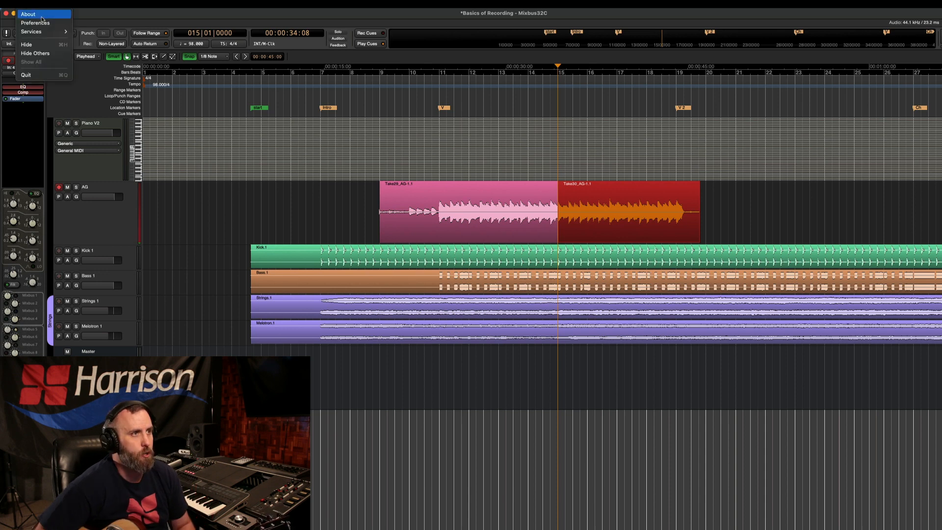
left_click(36, 22)
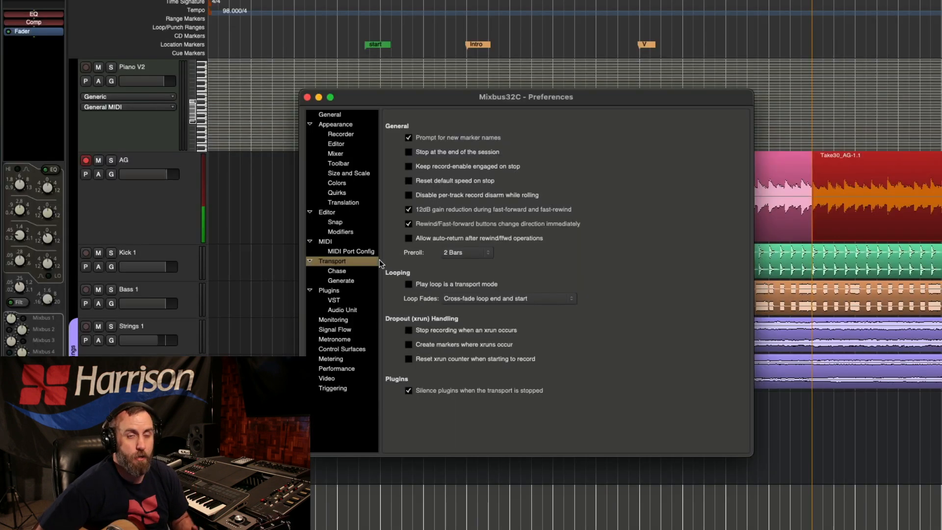
mouse_move(414, 258)
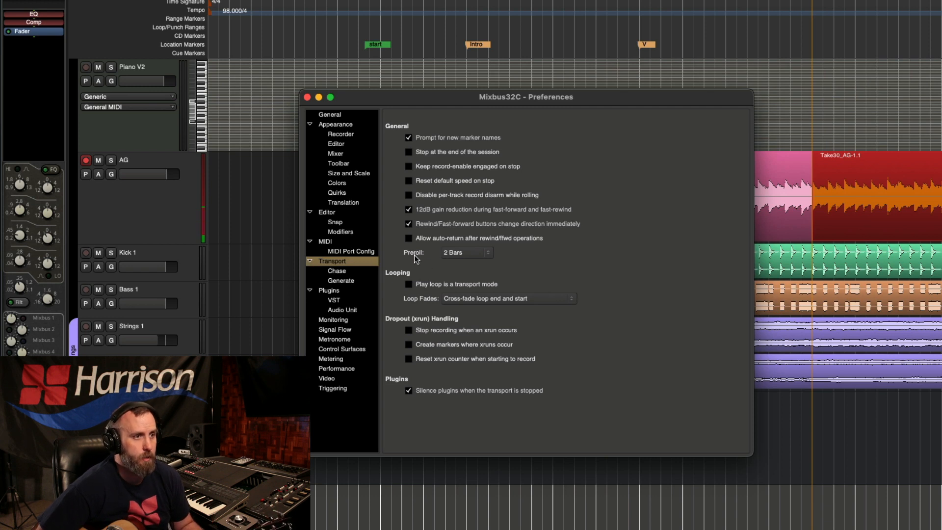
left_click(465, 252)
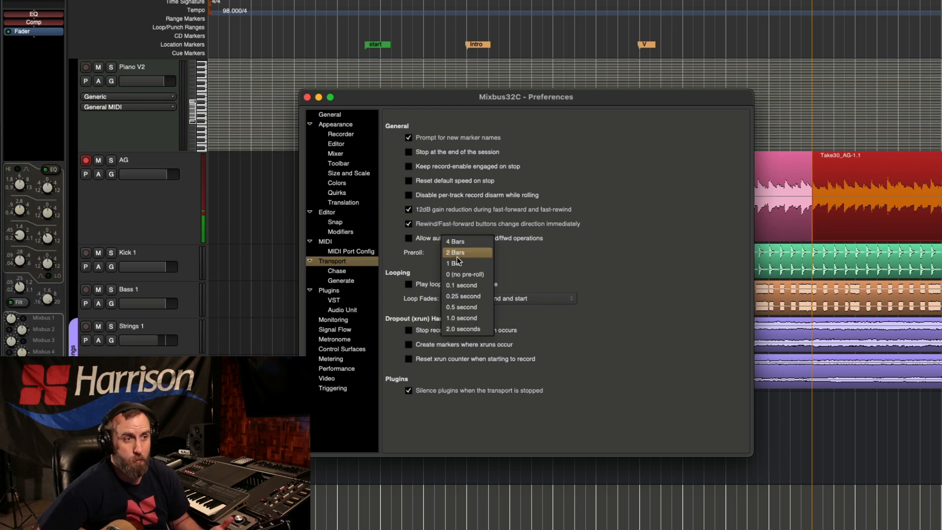
mouse_move(462, 284)
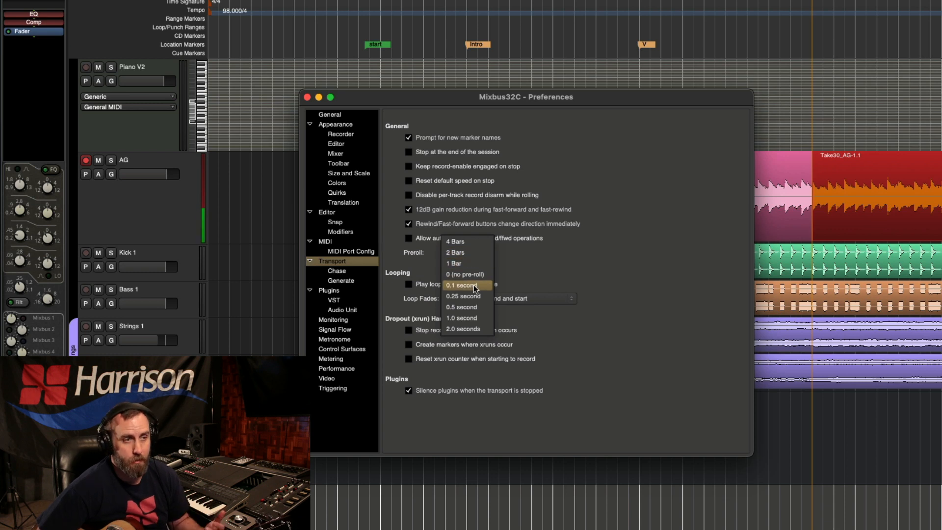
mouse_move(467, 252)
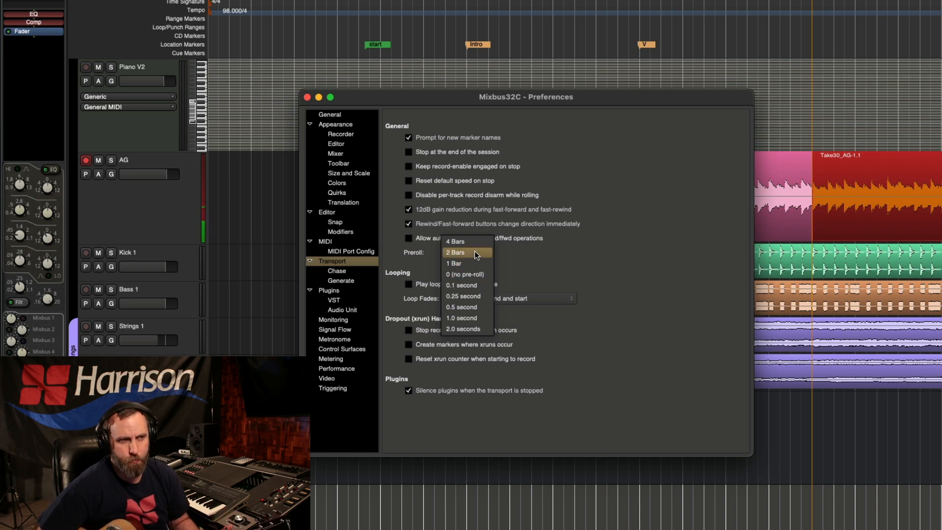
left_click(466, 252)
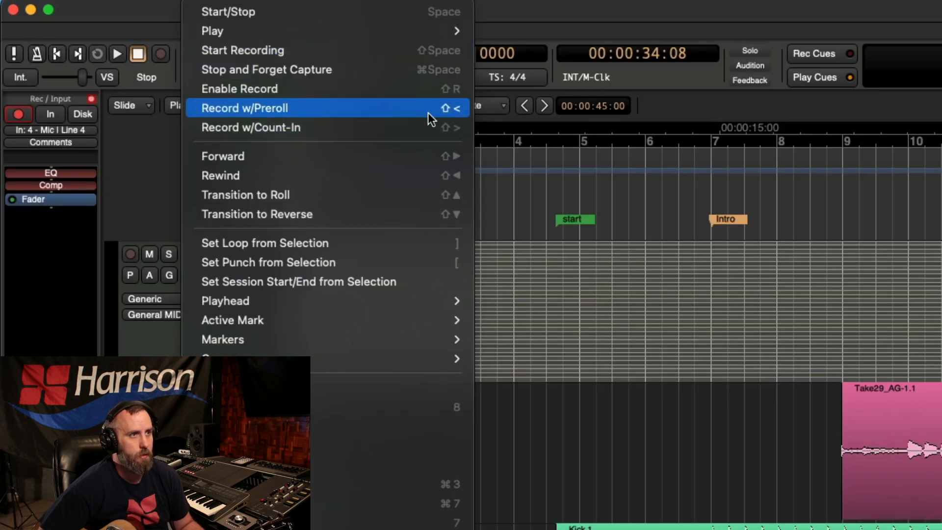
mouse_move(411, 126)
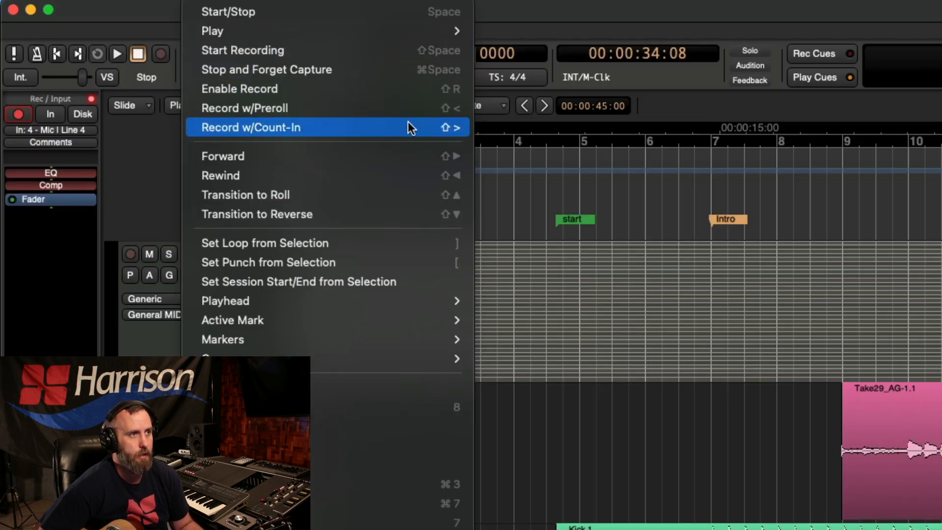
mouse_move(451, 134)
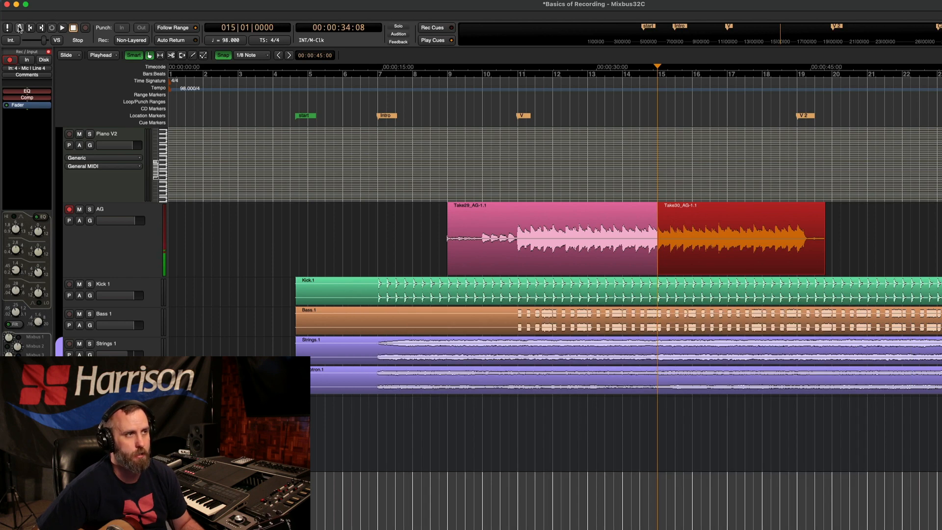
mouse_move(19, 28)
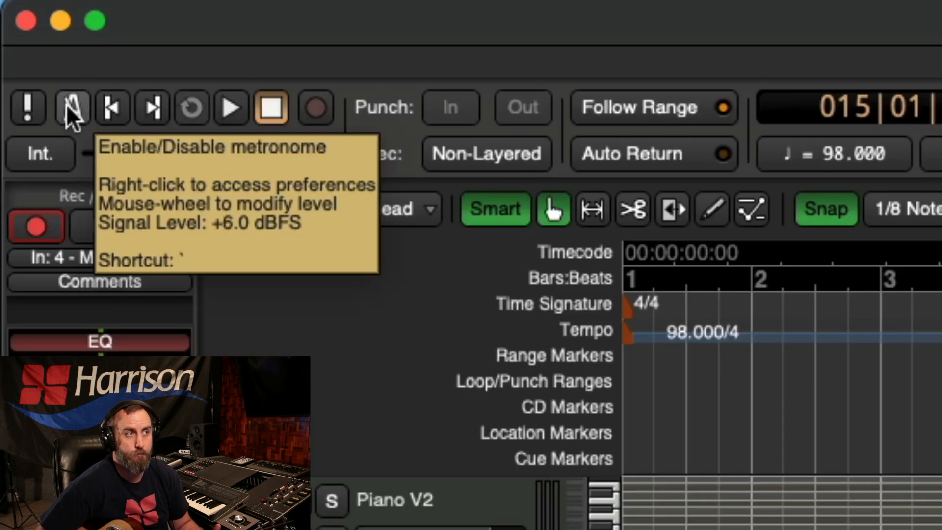
Step: Scroll the metronome button's click level to +3.0 dBFS
scroll("down", 3)
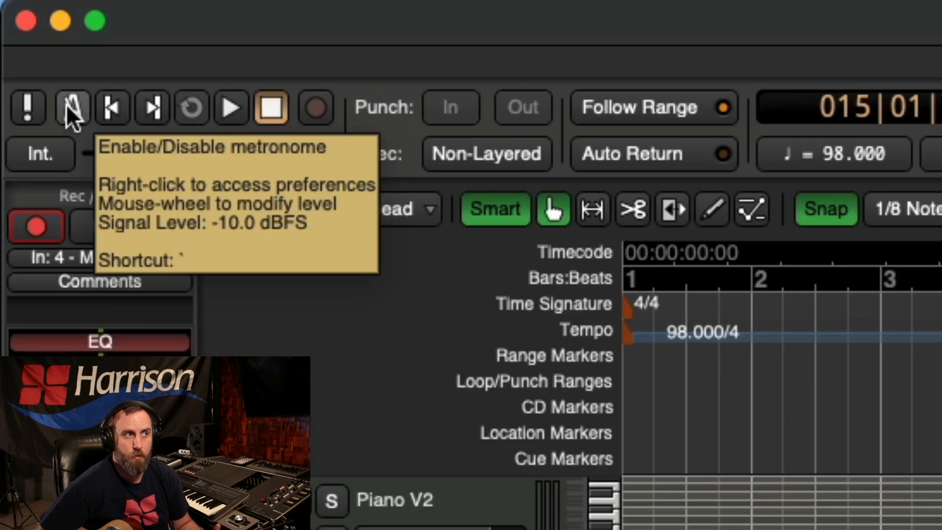
scroll("up", 3)
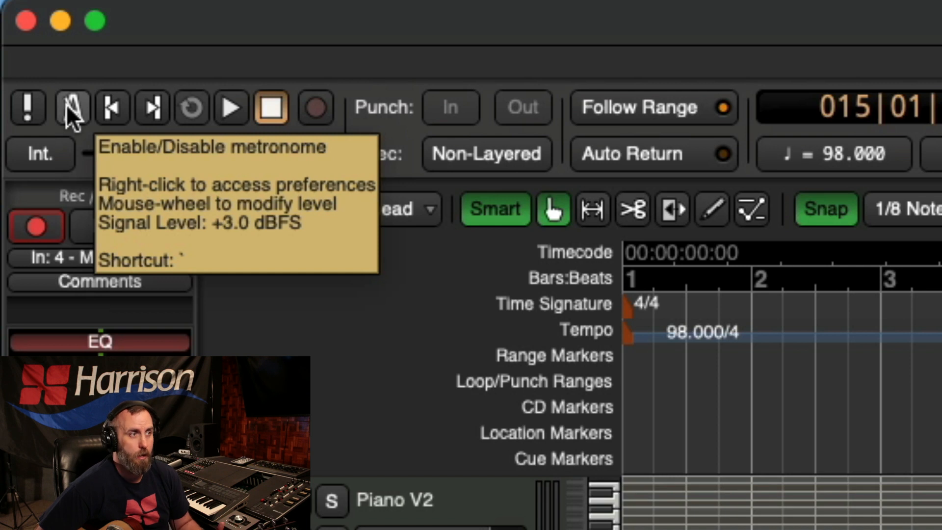
mouse_move(137, 60)
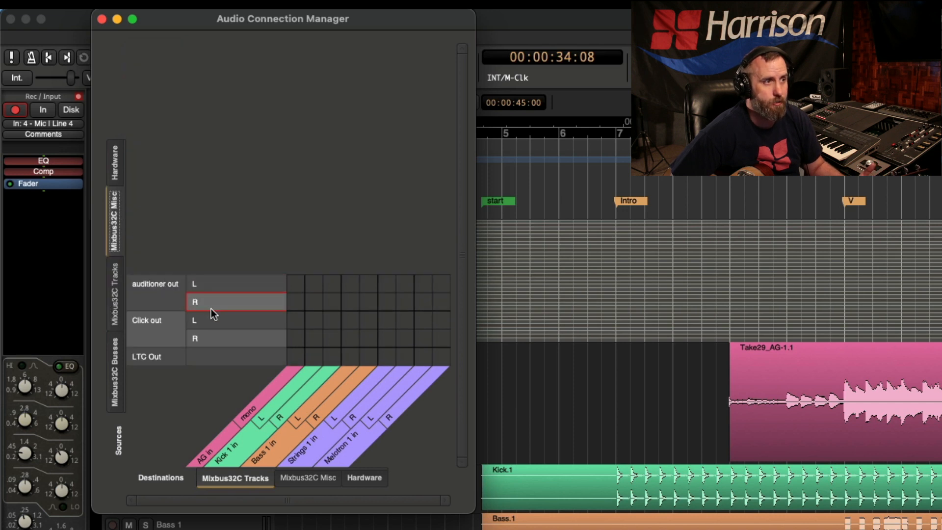
Step: Connect Click out L to Loop-back 1 and Click out R to Loop-back 2
left_click(364, 478)
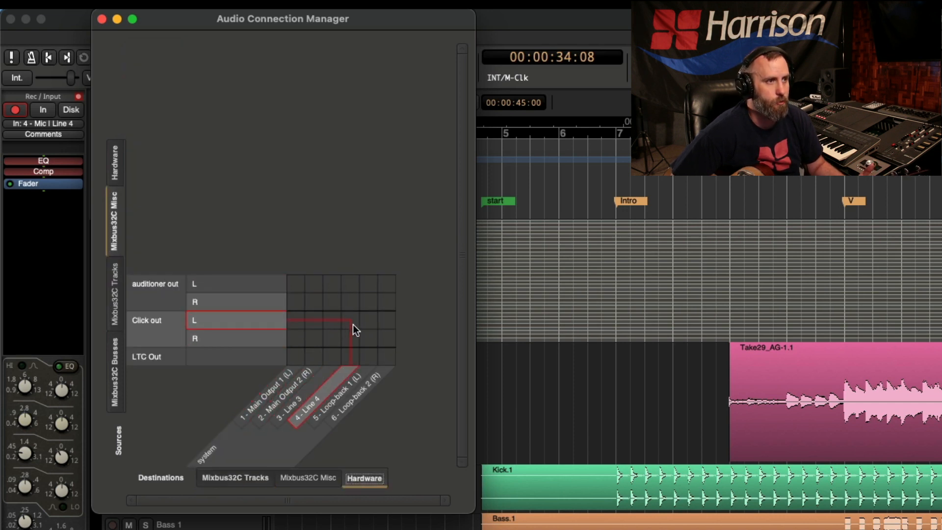
left_click(368, 320)
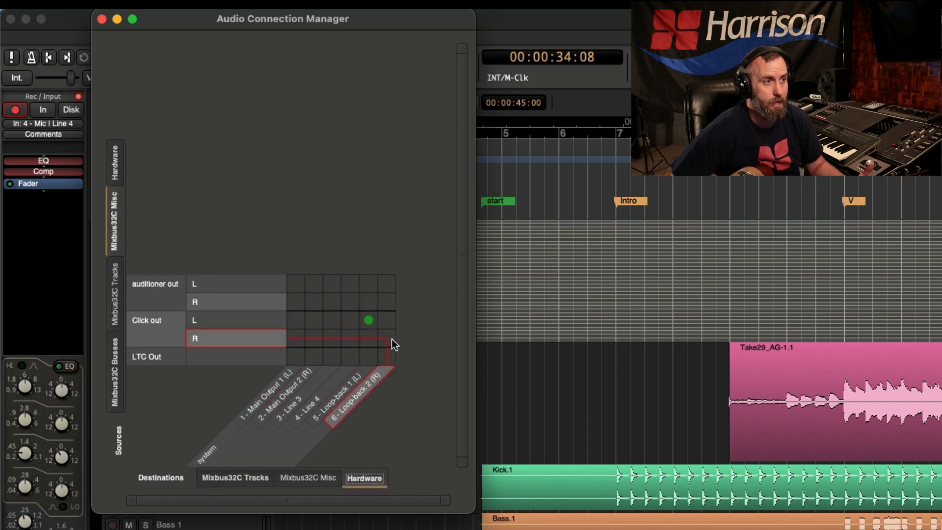
left_click(385, 339)
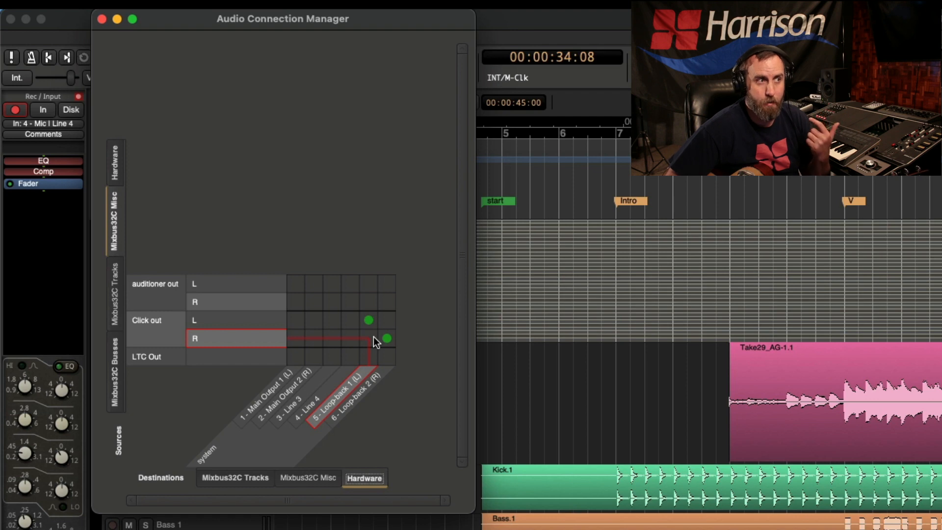
left_click(101, 19)
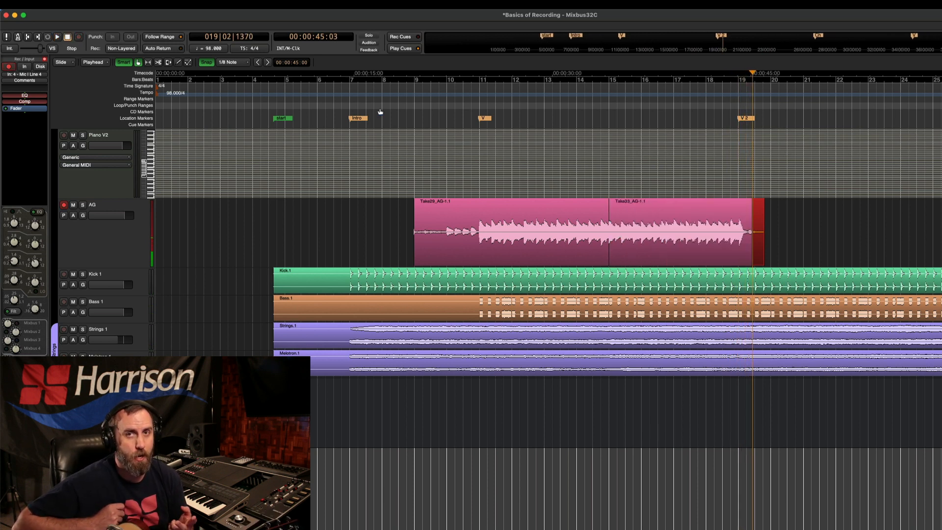
mouse_move(438, 15)
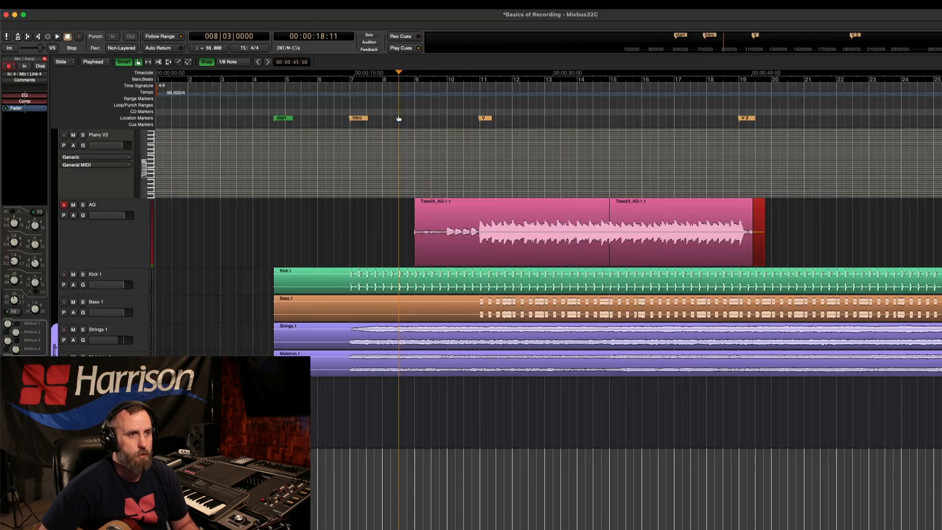
mouse_move(512, 193)
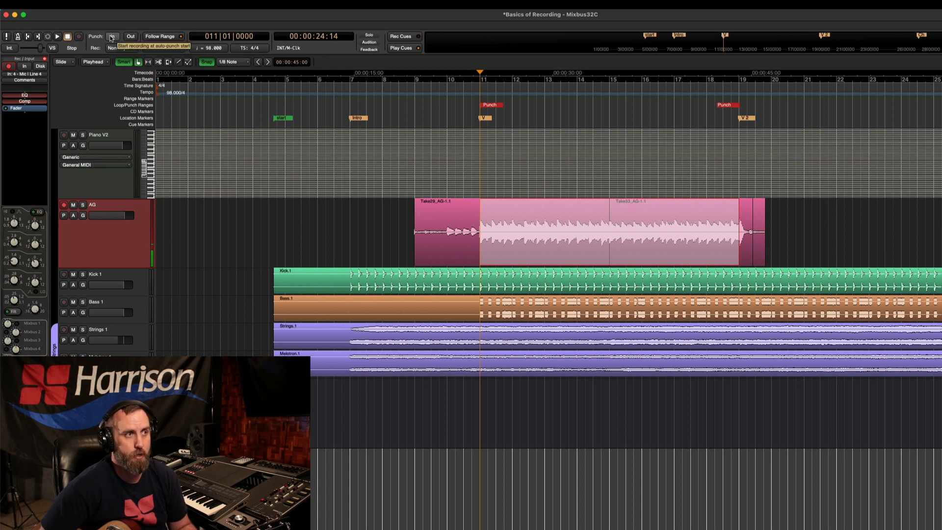
Step: Enable Punch In and Out for bars 11–19, then switch punch recording off
left_click(112, 36)
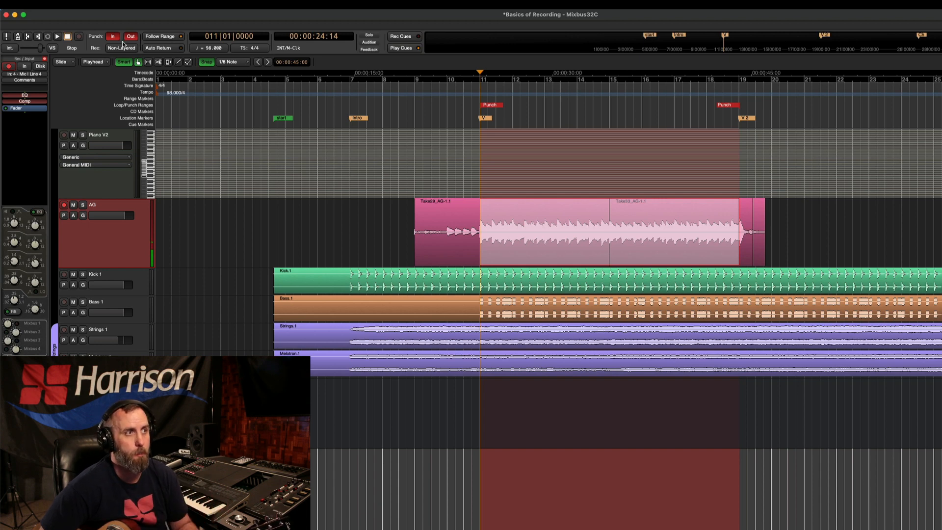
key("8")
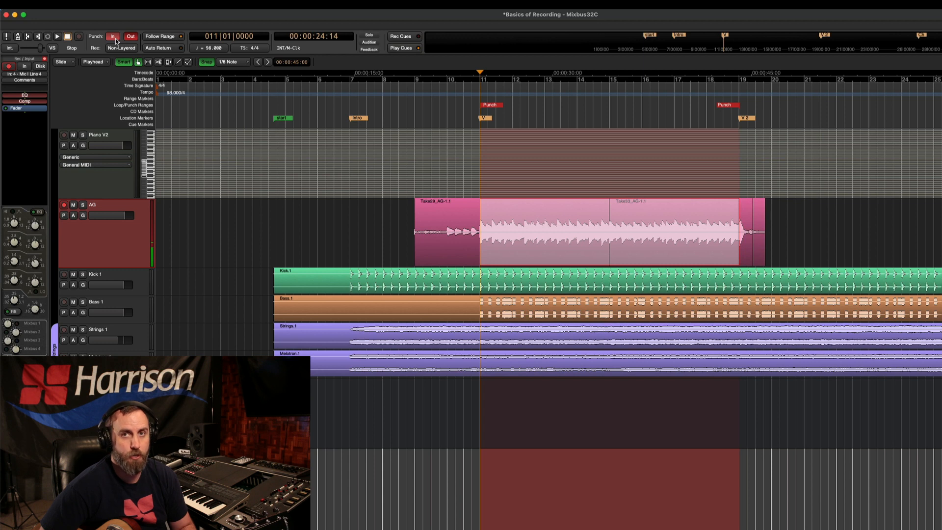
left_click(113, 37)
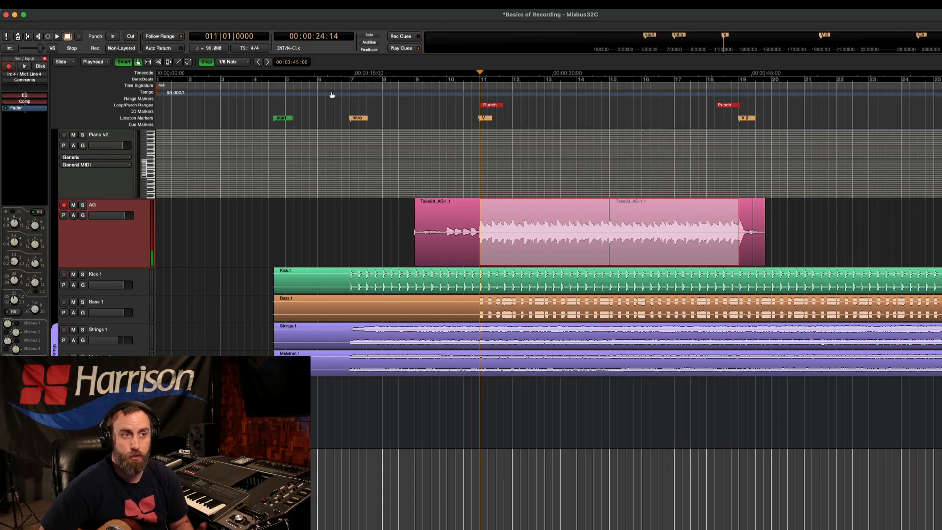
left_click(447, 79)
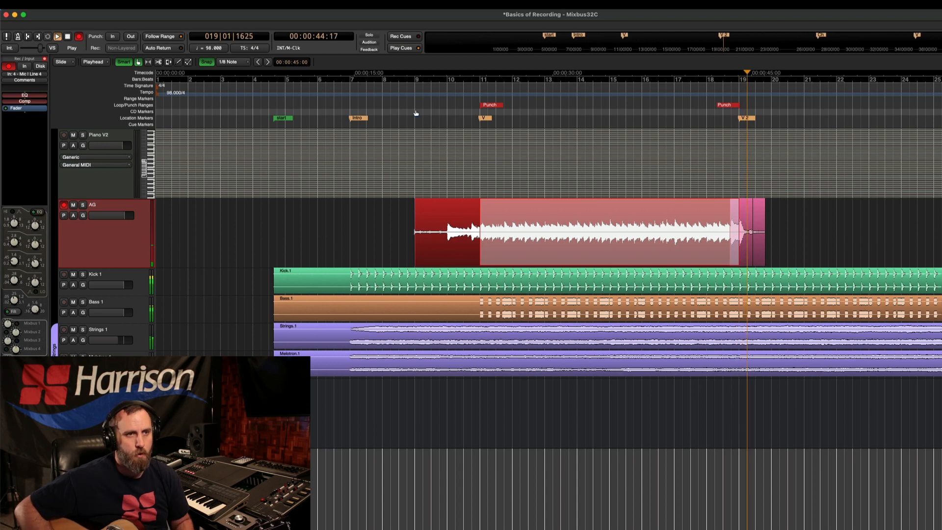
Step: Stop the recording pass and move the playhead back to bar 9
left_click(67, 36)
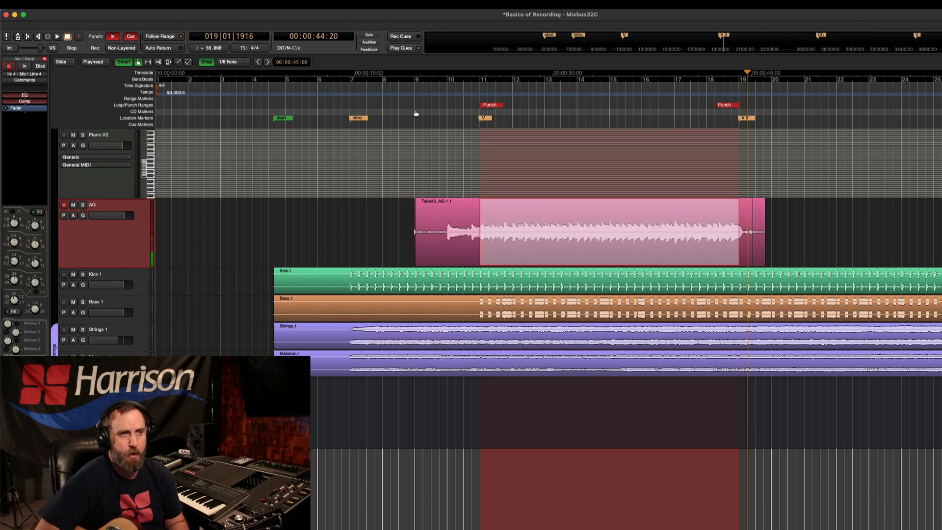
left_click(414, 78)
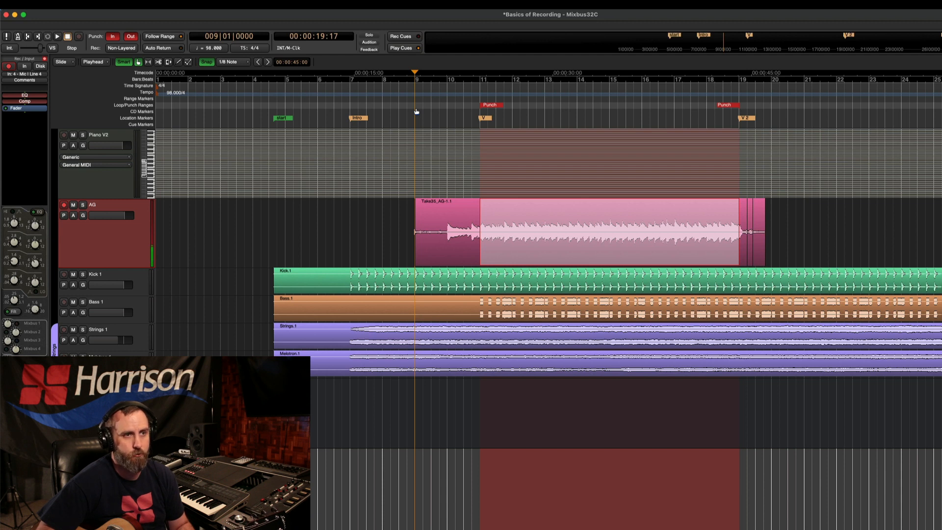
left_click(57, 36)
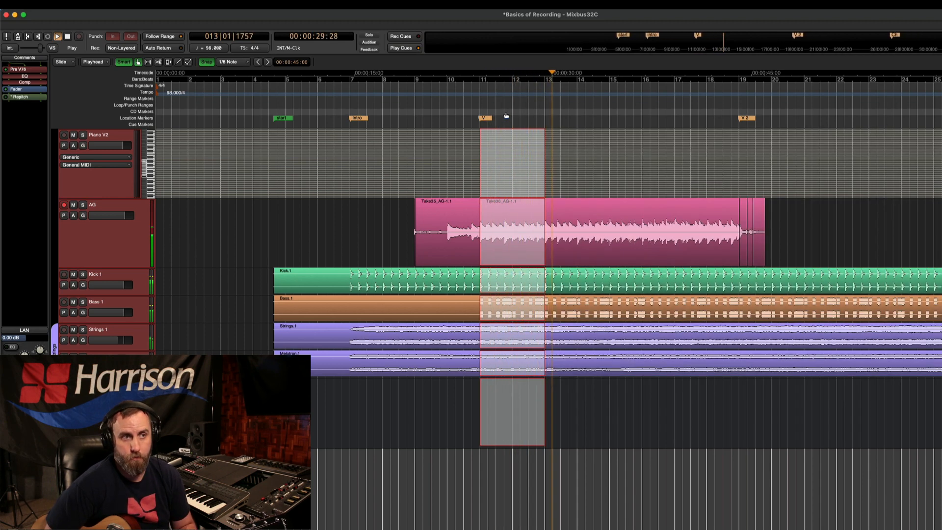
Step: Start a new AG recording pass over the loop range around bars 10–14
key("space")
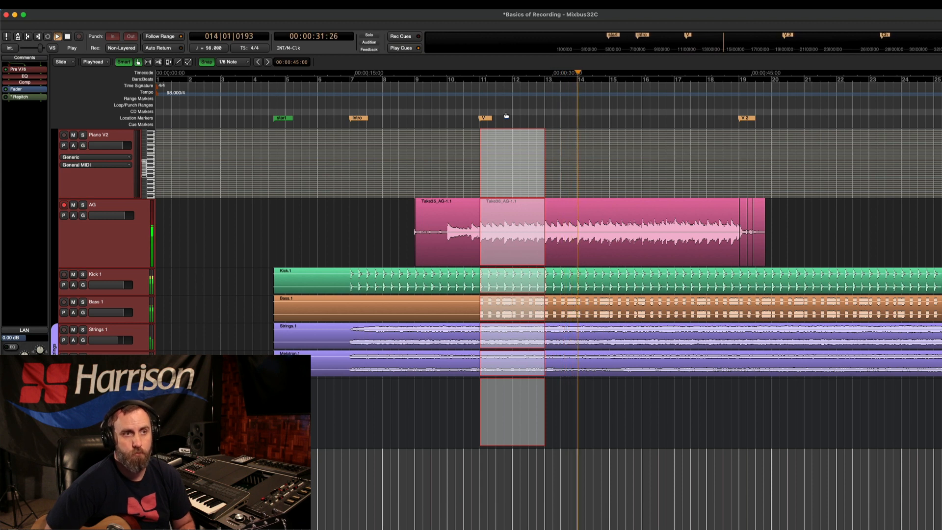
left_click(57, 36)
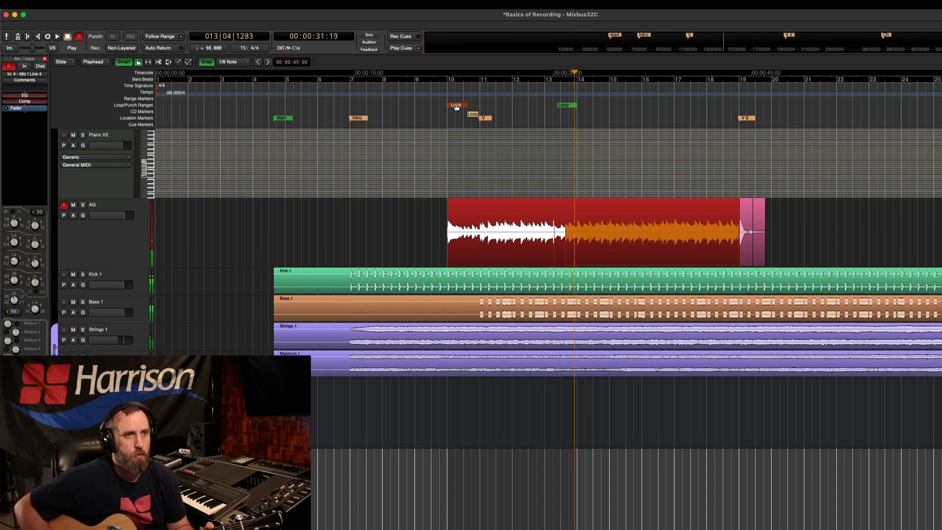
Step: Stop the looped recording, leaving take Take41_AG-1.3 over bars 11–14
left_click(473, 72)
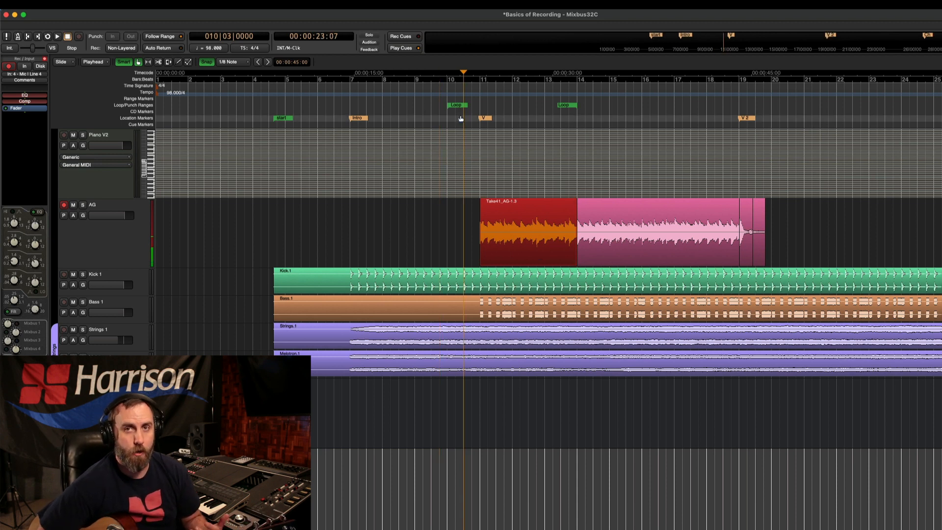
mouse_move(395, 96)
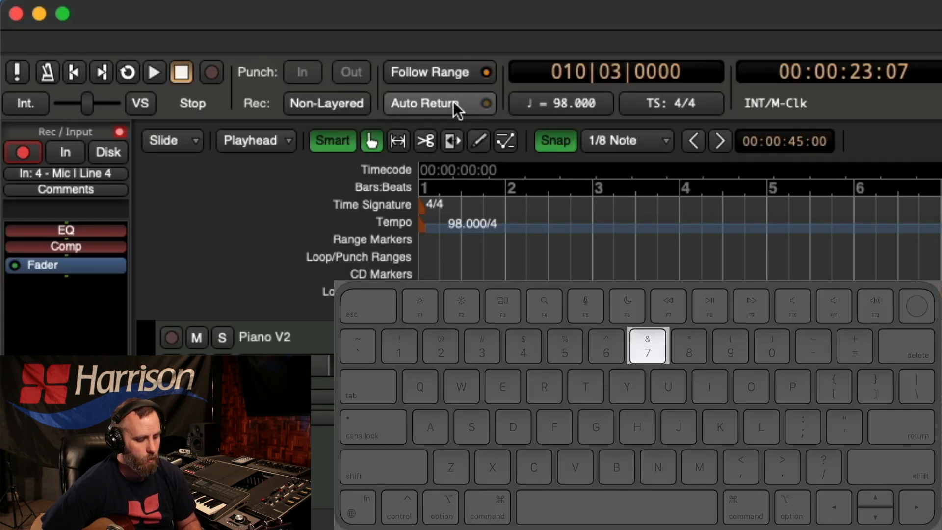
mouse_move(439, 103)
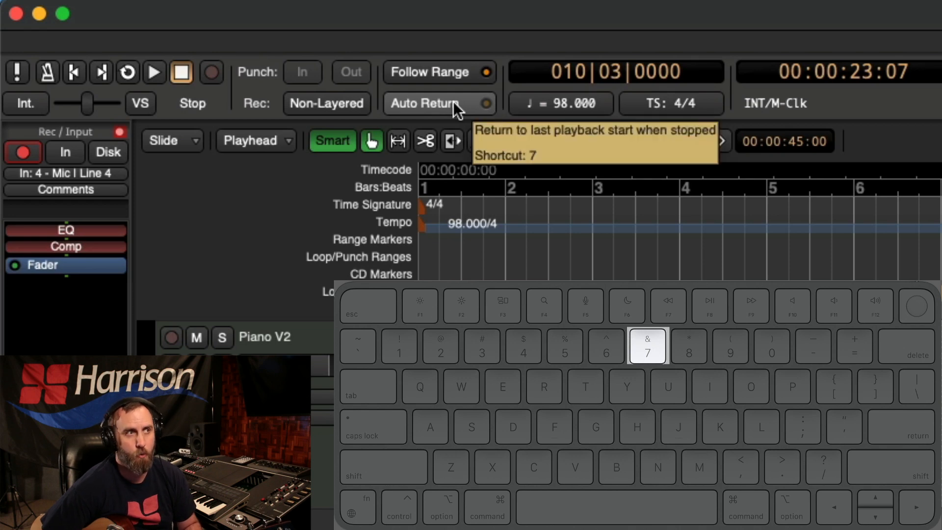
mouse_move(499, 204)
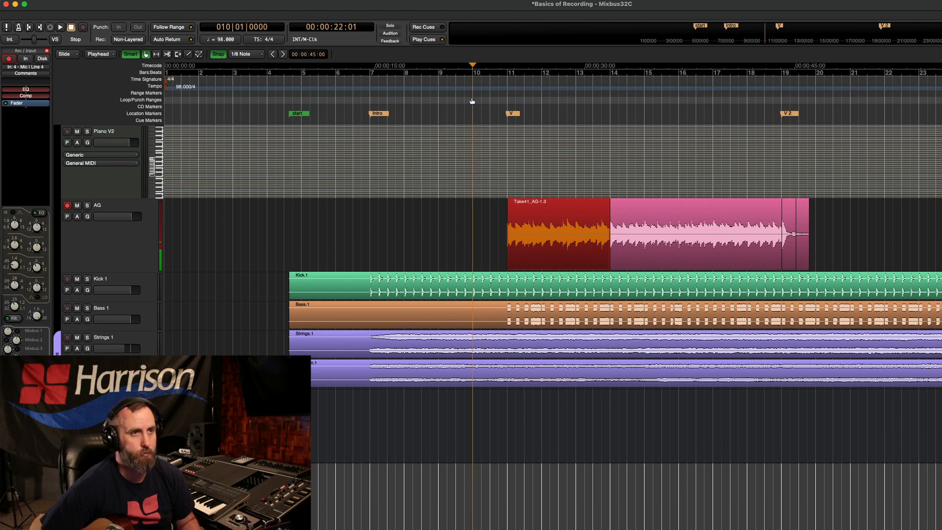
Step: Record take Take42_AG-1.1 from bar 10, stop with Auto Return, then stop its playback
left_click(60, 26)
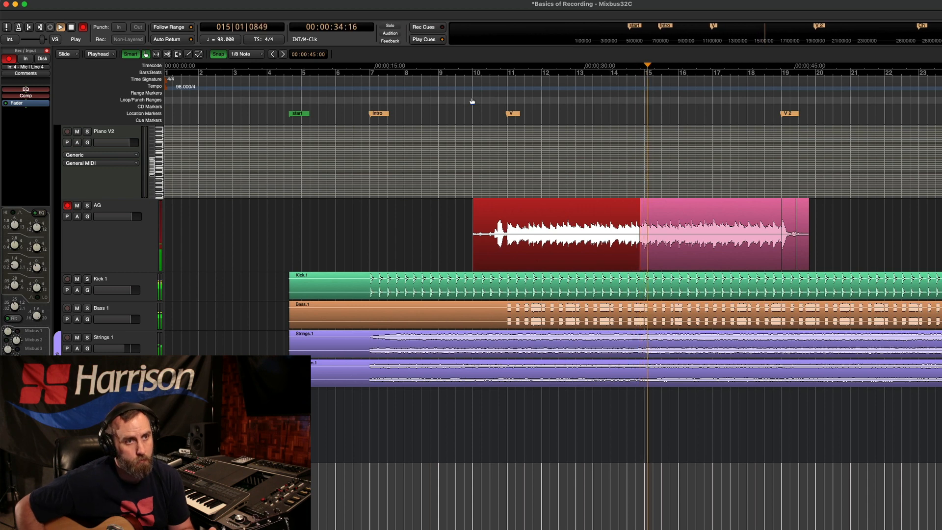
left_click(71, 28)
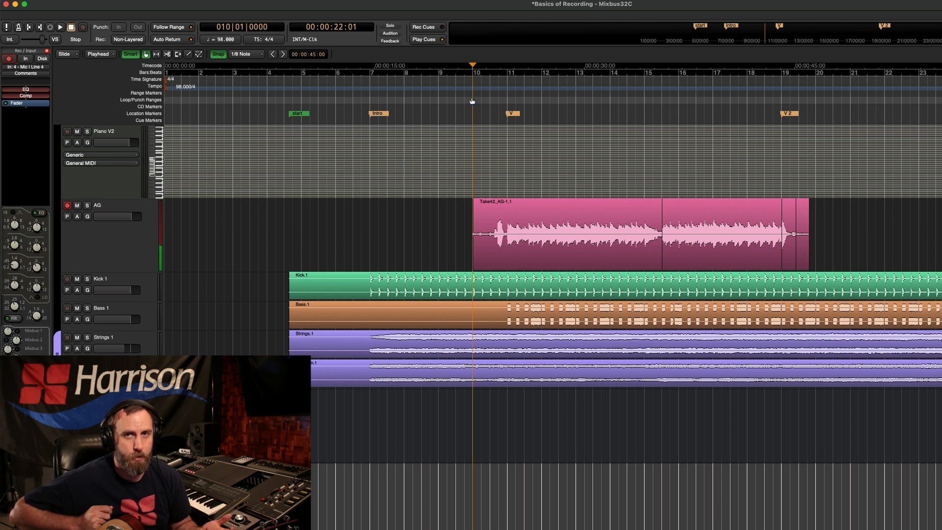
mouse_move(732, 96)
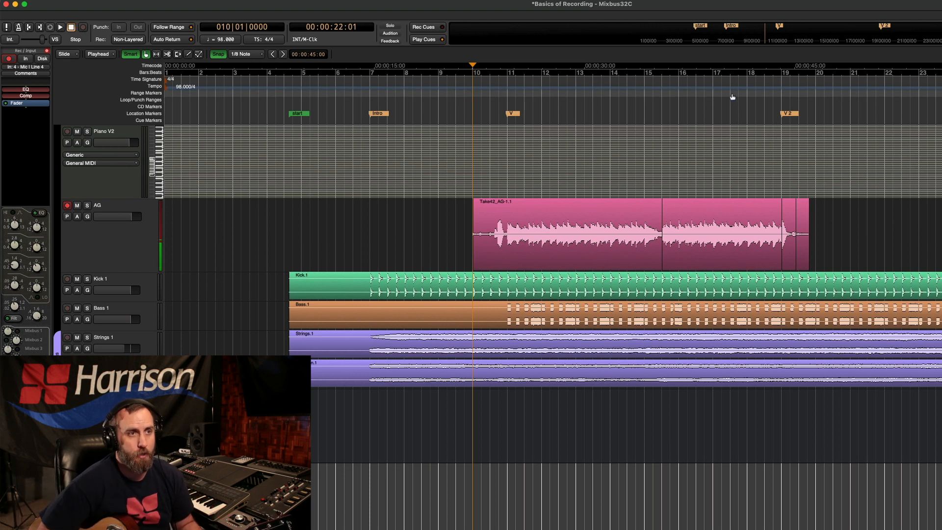
mouse_move(472, 112)
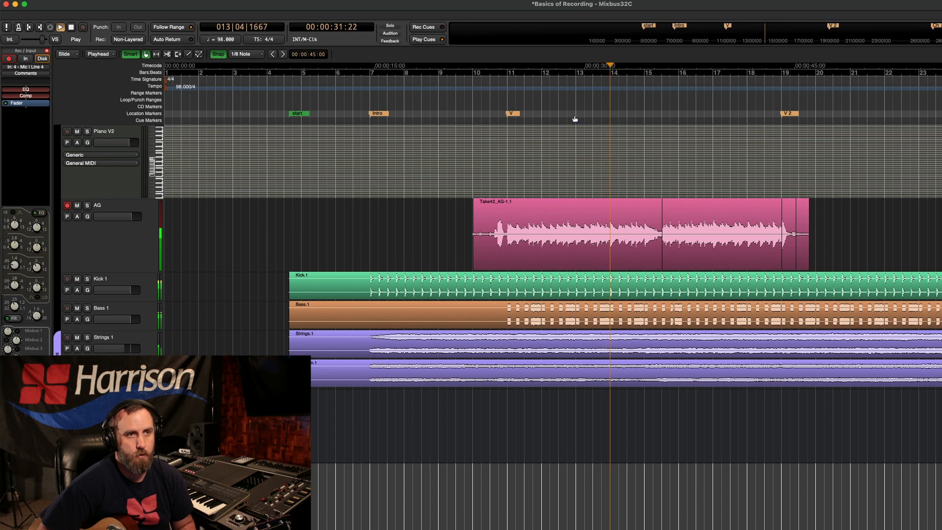
left_click(71, 27)
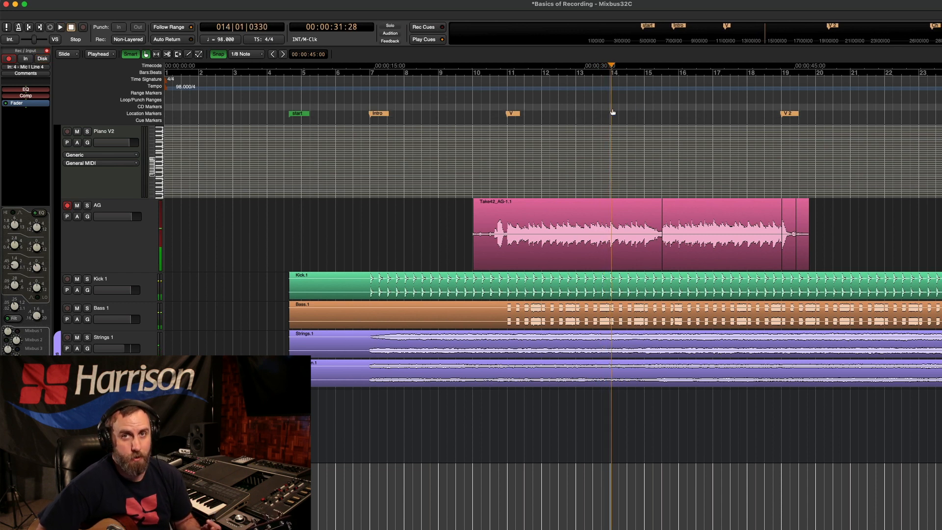
mouse_move(473, 112)
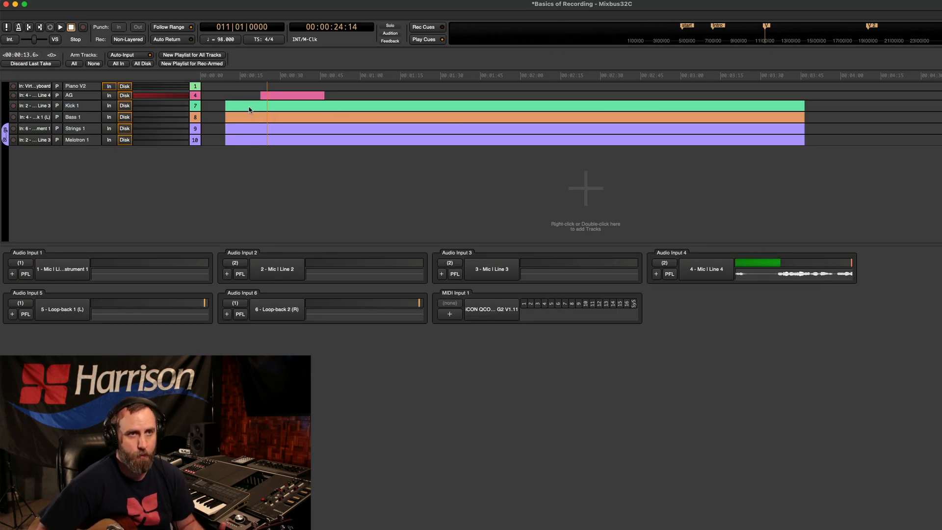
mouse_move(755, 30)
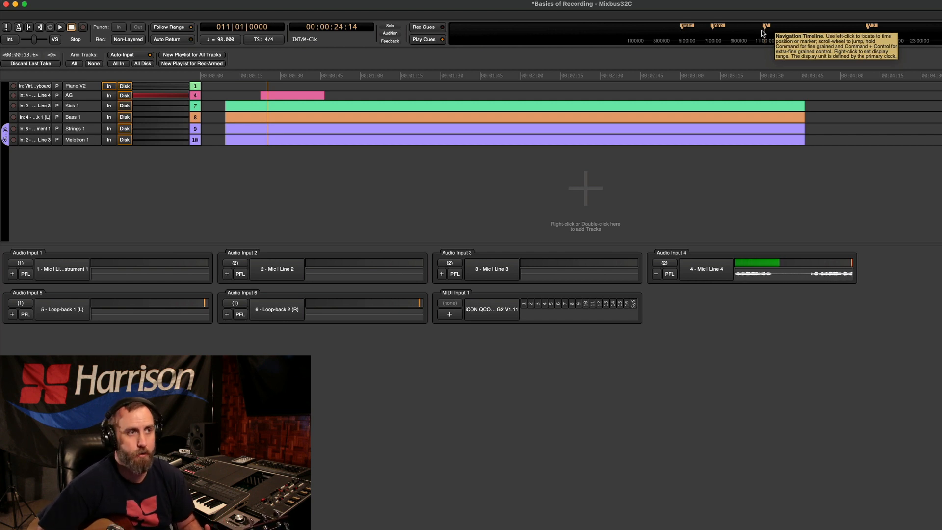
mouse_move(450, 201)
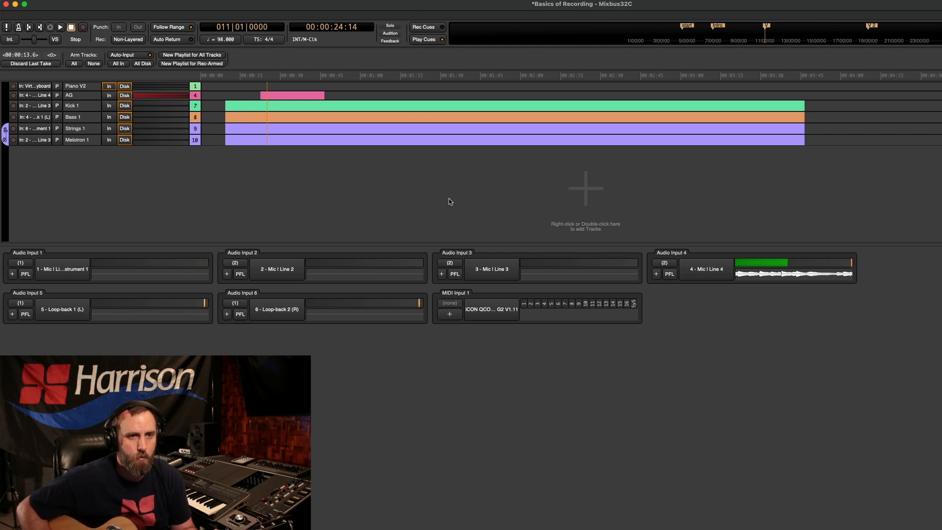
Step: Arm the AG track and start a new recording pass from about bar 9
left_click(13, 95)
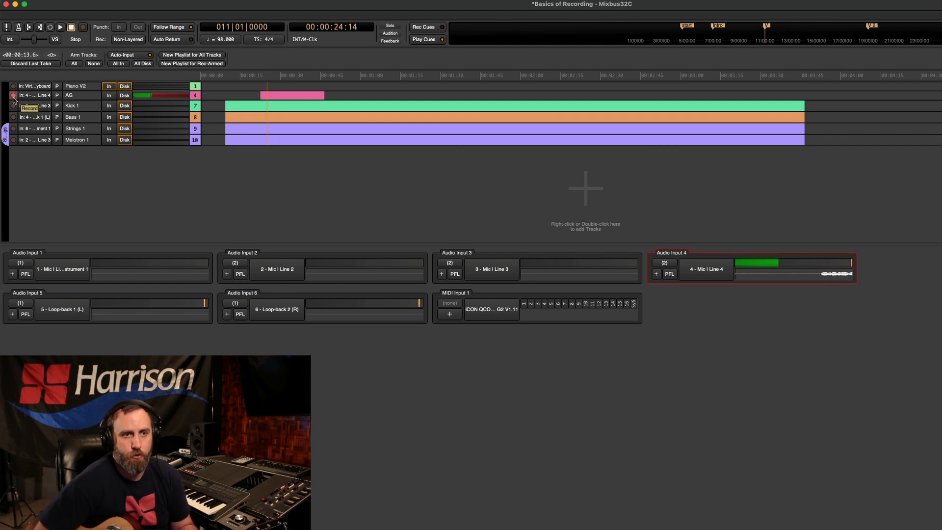
mouse_move(561, 31)
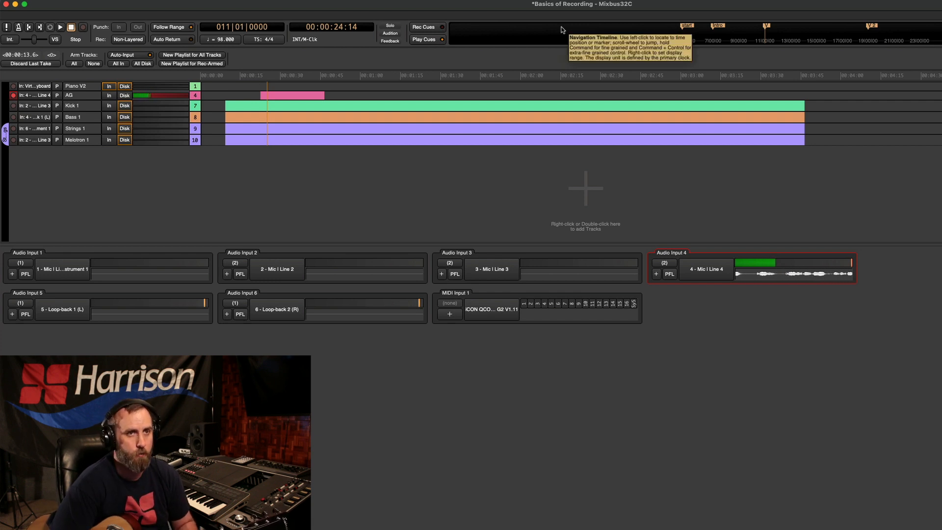
left_click(58, 26)
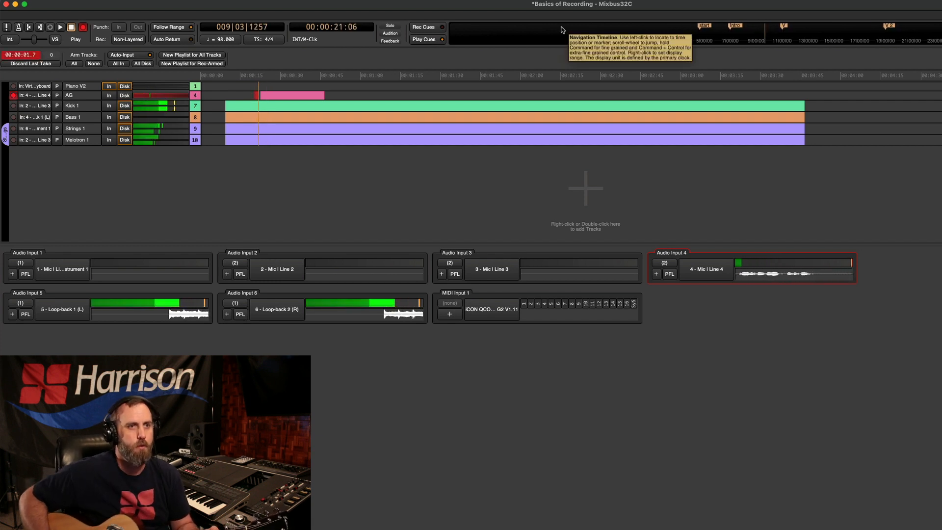